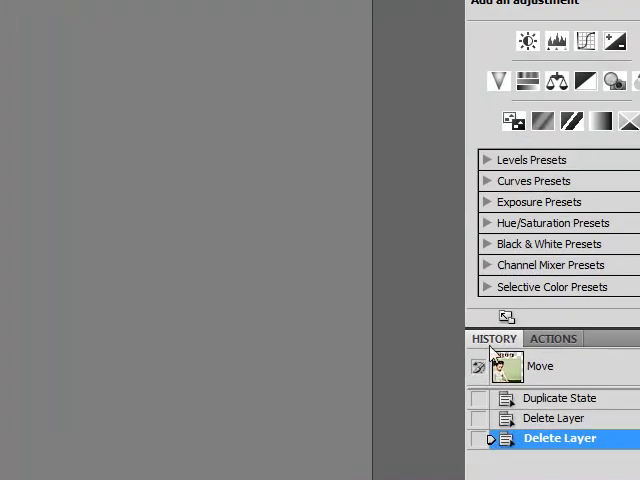
pyautogui.moveTo(540, 344)
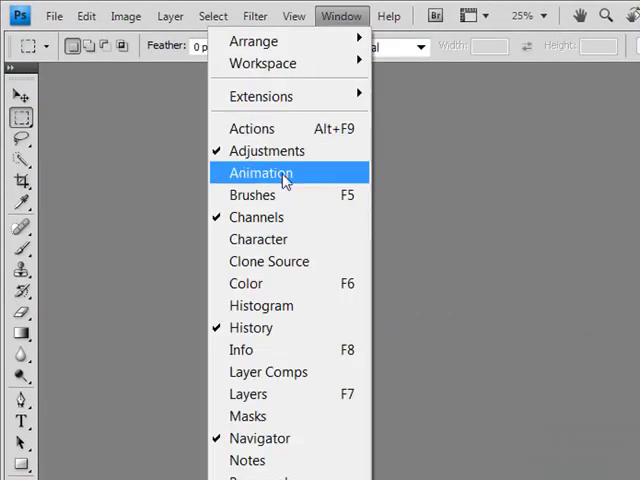
pyautogui.moveTo(260, 304)
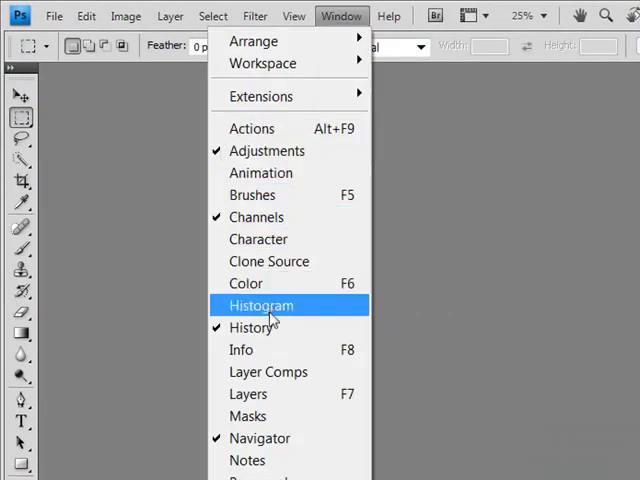
# - Arrange the workspace by collapsing and re-expanding the docked panel list beside the canvas
pyautogui.click(260, 304)
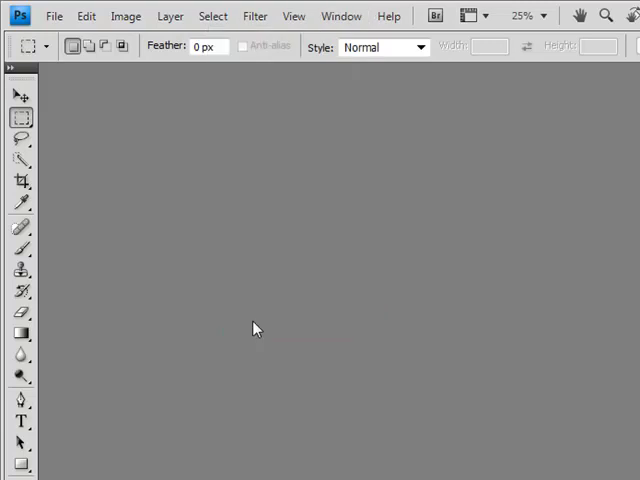
pyautogui.click(340, 16)
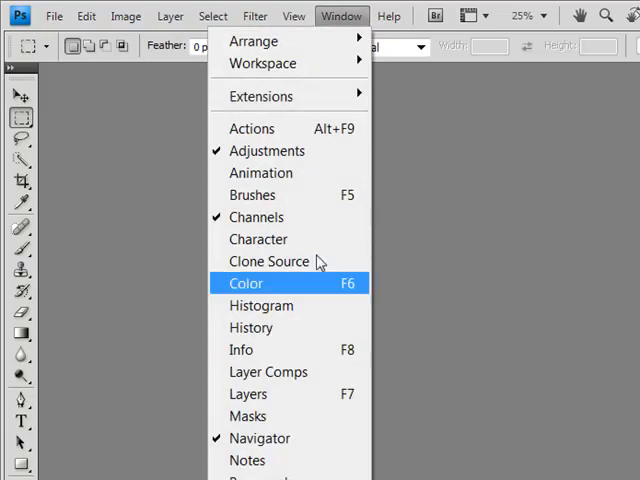
pyautogui.moveTo(220, 316)
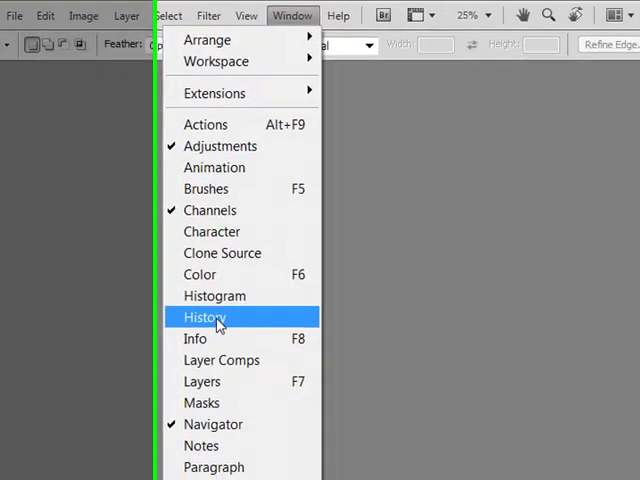
pyautogui.click(204, 316)
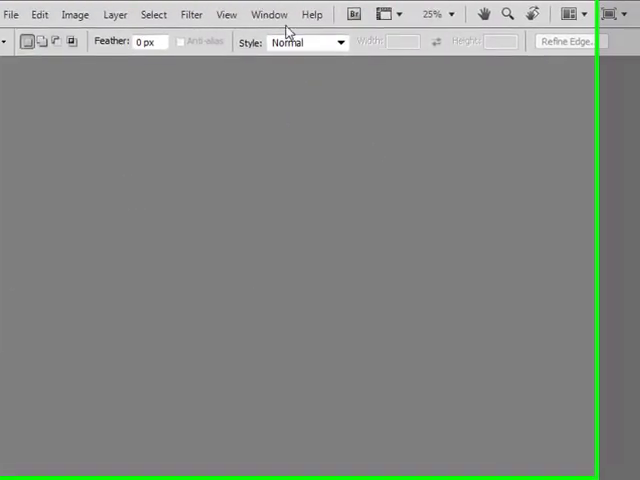
pyautogui.click(268, 14)
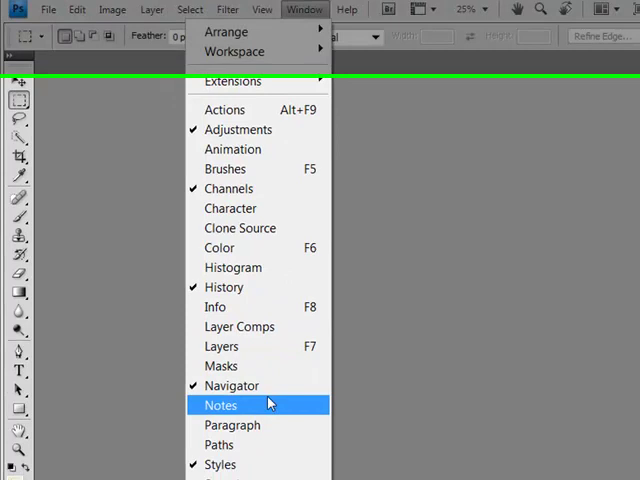
pyautogui.click(220, 404)
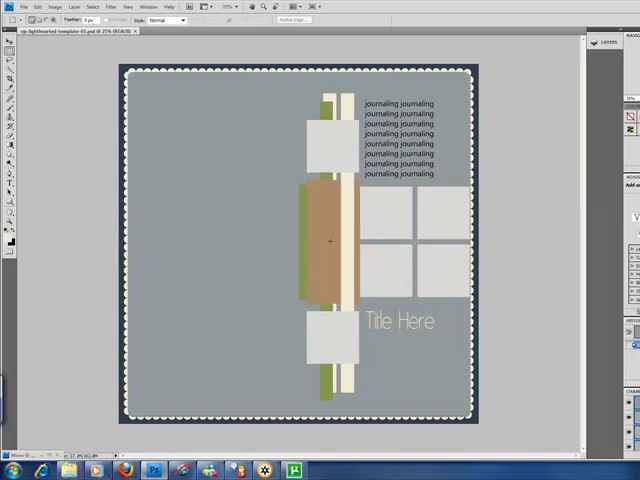
pyautogui.moveTo(228, 372)
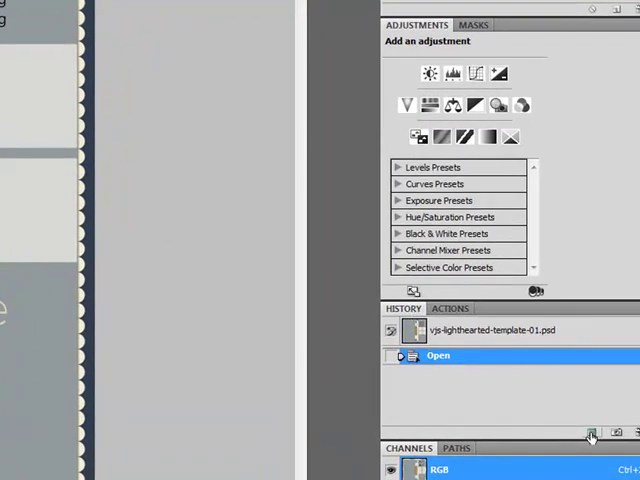
# - Open the vjs-lighthearted-template-01.psd sketch template via File > Open
pyautogui.click(592, 432)
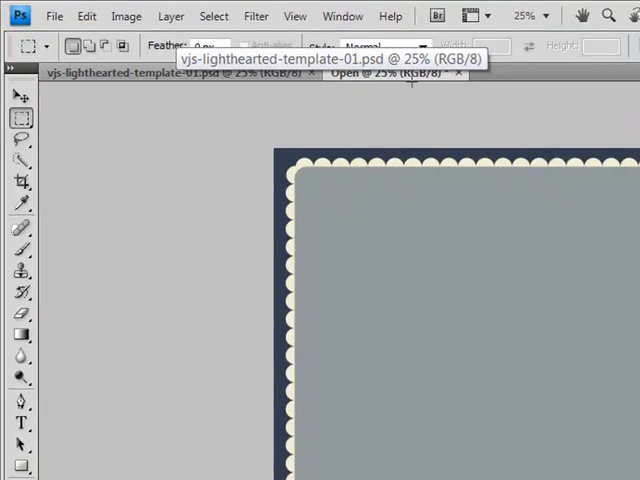
pyautogui.click(316, 72)
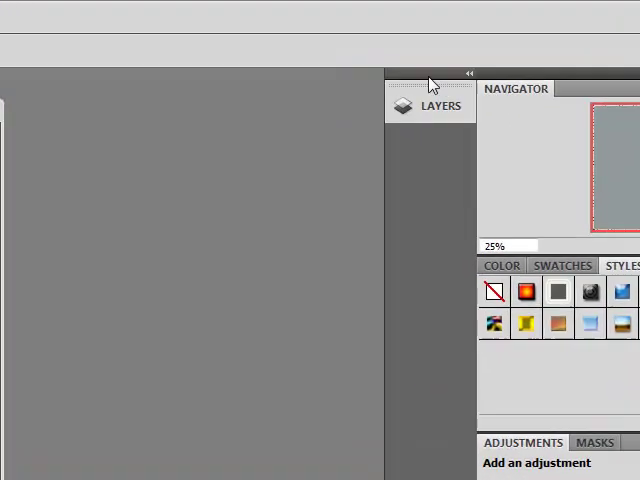
pyautogui.moveTo(124, 92)
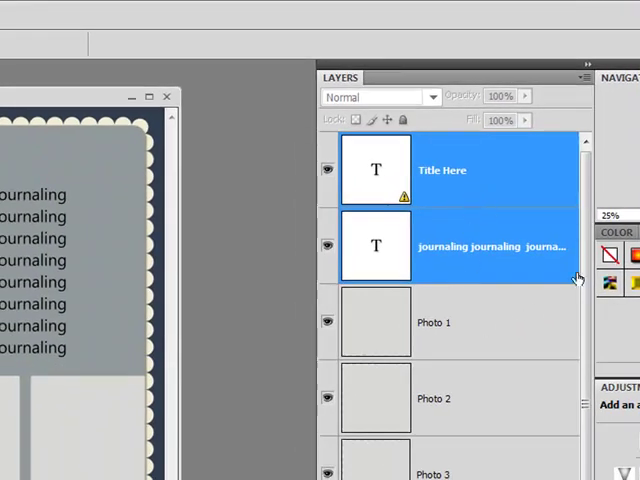
pyautogui.moveTo(468, 170)
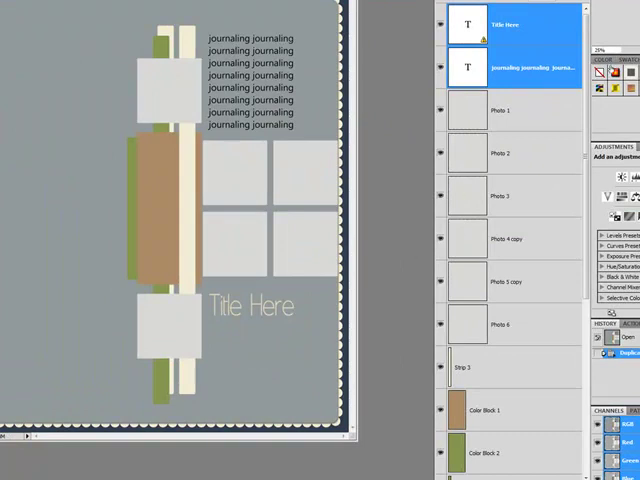
# - Expand the Layers panel and scroll through the template's layers from top to background
pyautogui.scroll(-3)
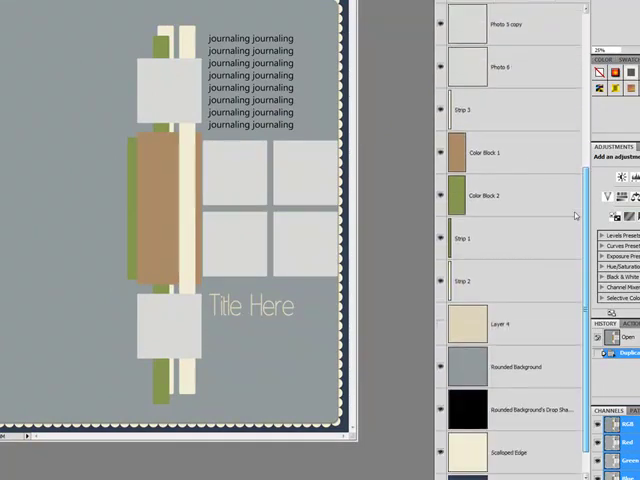
pyautogui.scroll(-3)
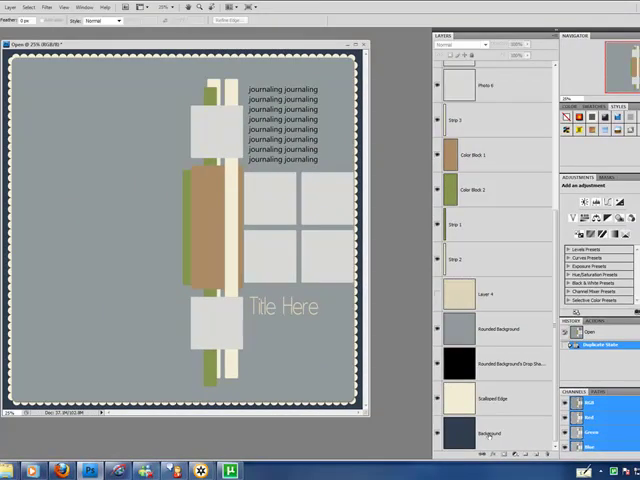
pyautogui.click(436, 398)
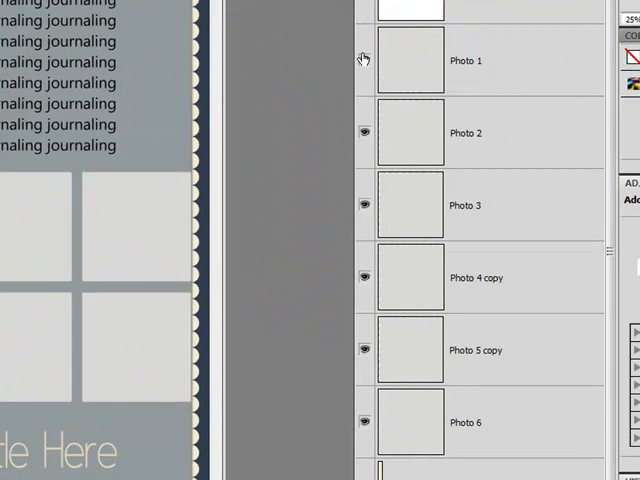
pyautogui.click(364, 60)
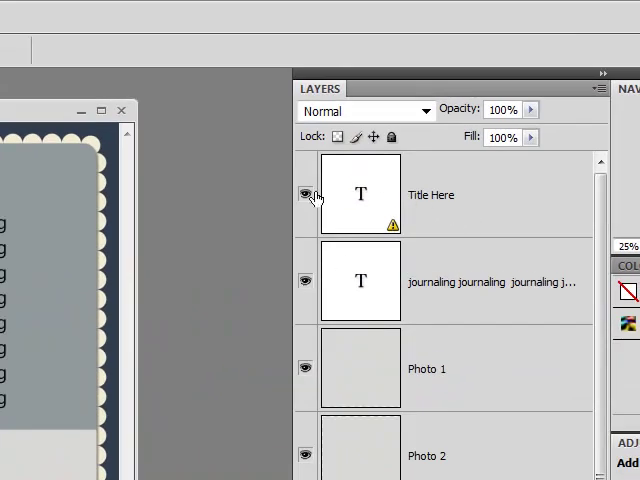
# - Hide the Title Here layer and show it again
pyautogui.click(306, 196)
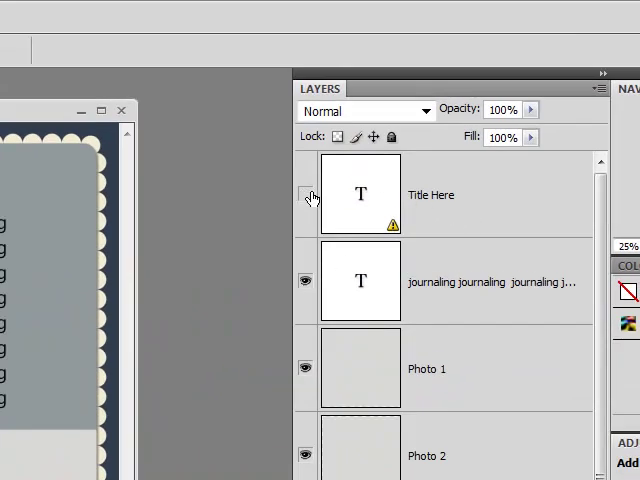
pyautogui.click(304, 196)
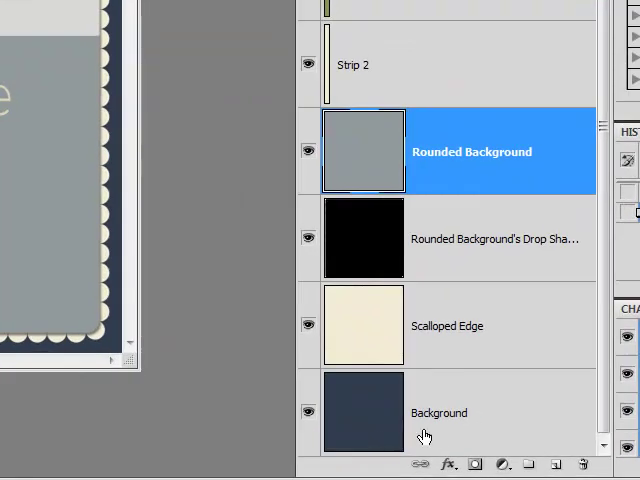
# - Make the bottom Background layer the active layer
pyautogui.click(440, 412)
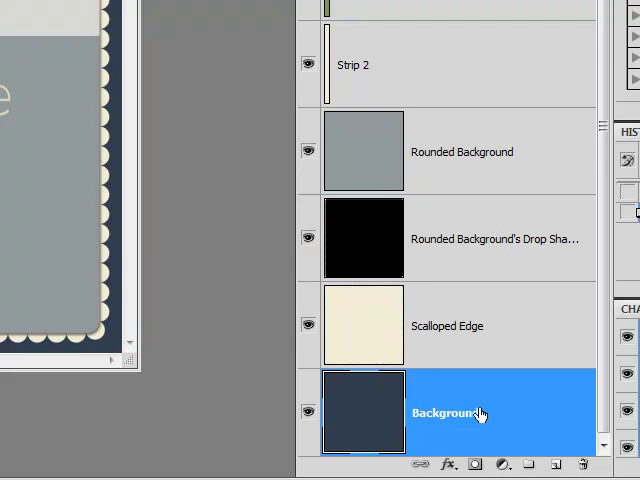
pyautogui.moveTo(392, 416)
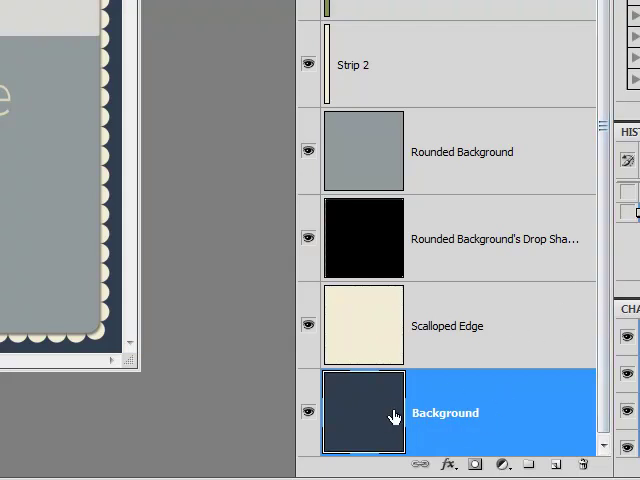
pyautogui.moveTo(472, 400)
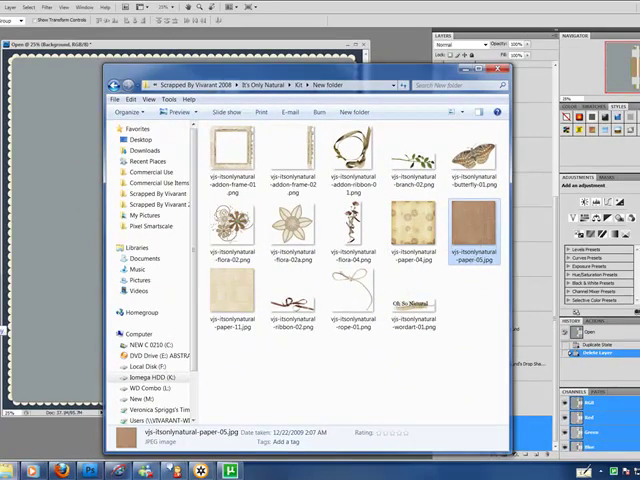
# - Bring the brown textured kit paper into the page as the background and select its layer
pyautogui.doubleClick(474, 230)
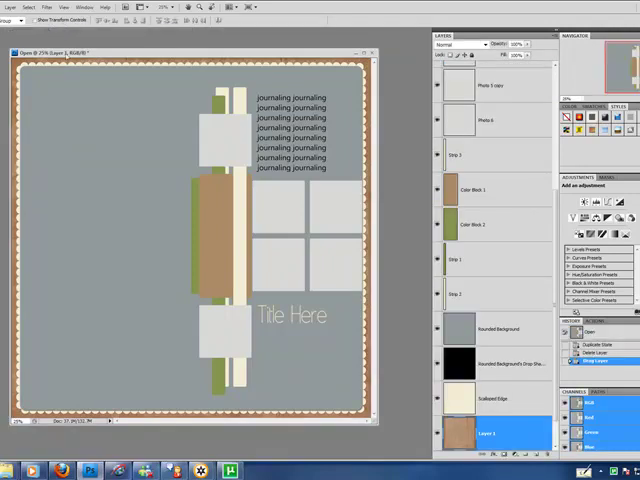
pyautogui.scroll(-3)
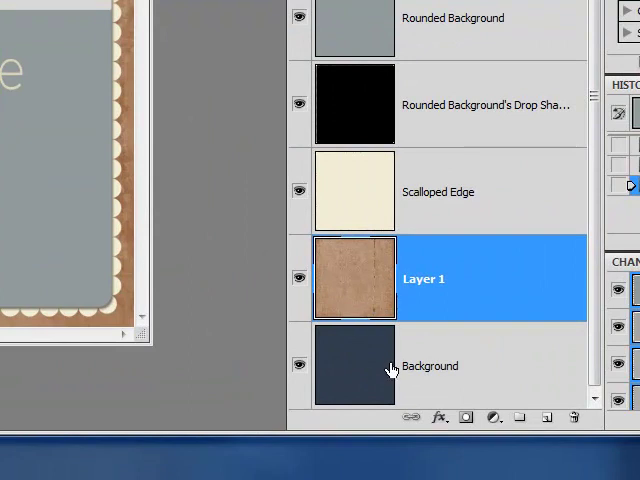
pyautogui.moveTo(304, 296)
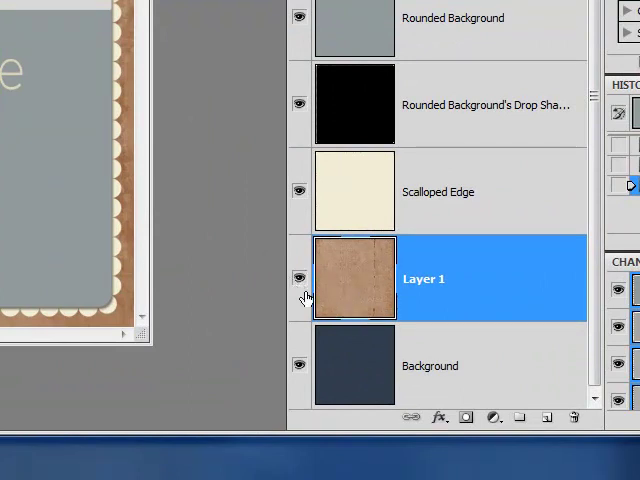
pyautogui.click(492, 364)
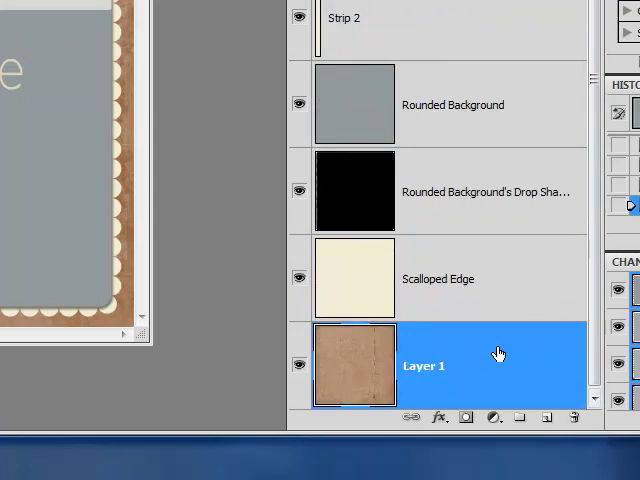
pyautogui.click(444, 278)
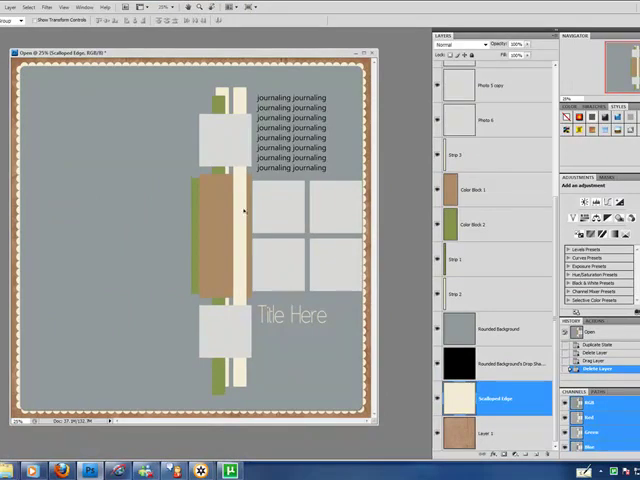
pyautogui.moveTo(132, 320)
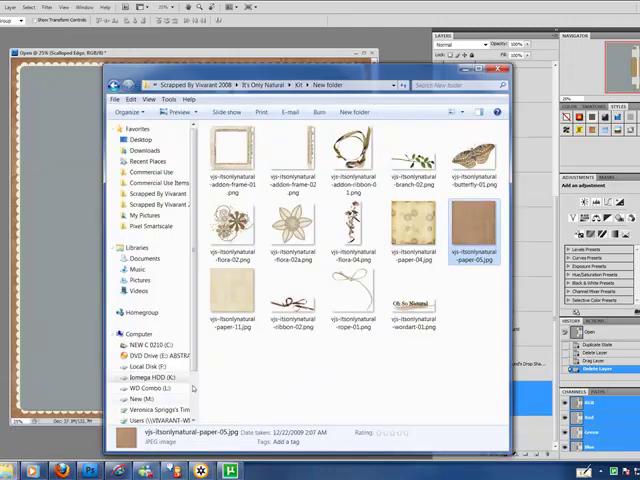
# - Drag cream patterned paper JPGs from Explorer onto new layers below Rounded Background
pyautogui.click(412, 224)
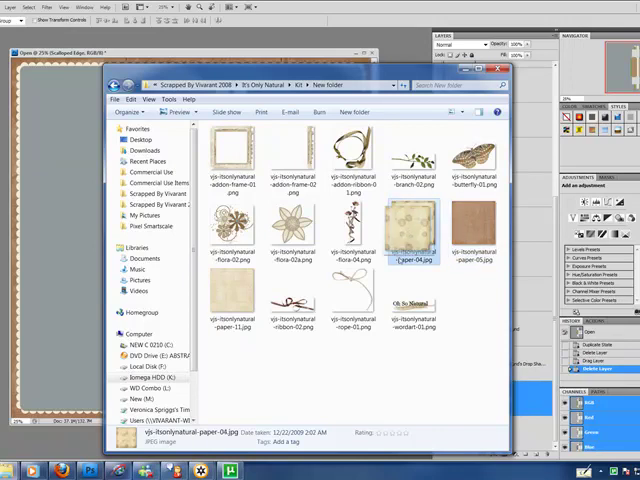
pyautogui.click(408, 228)
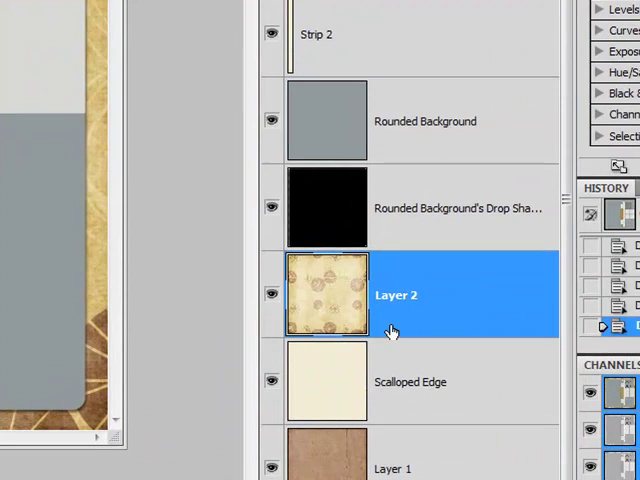
pyautogui.moveTo(328, 374)
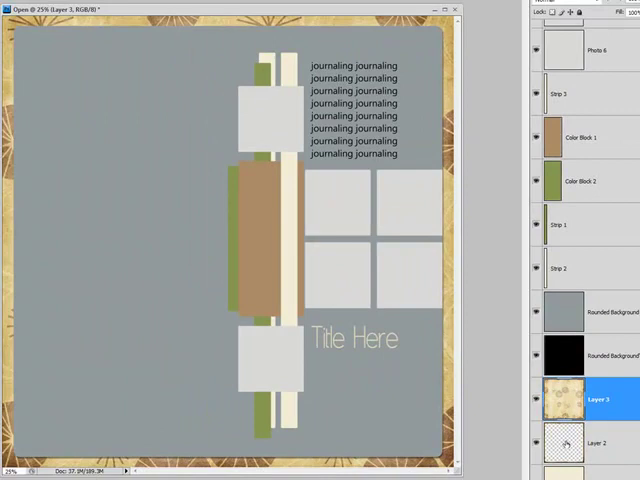
pyautogui.click(600, 444)
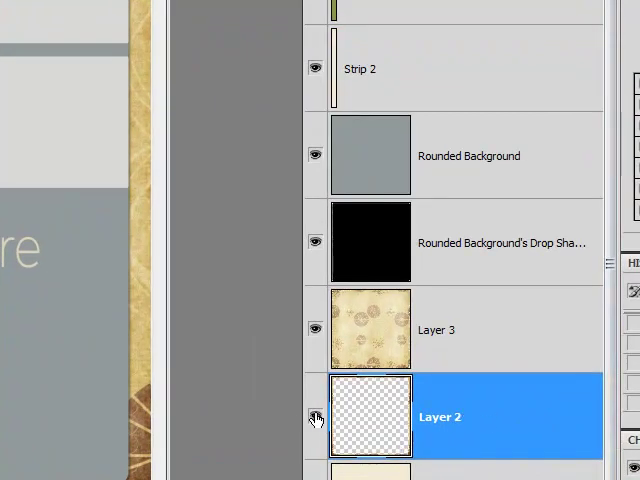
# - Hide and delete the empty Layer 2, then select the brown Layer 1
pyautogui.click(316, 416)
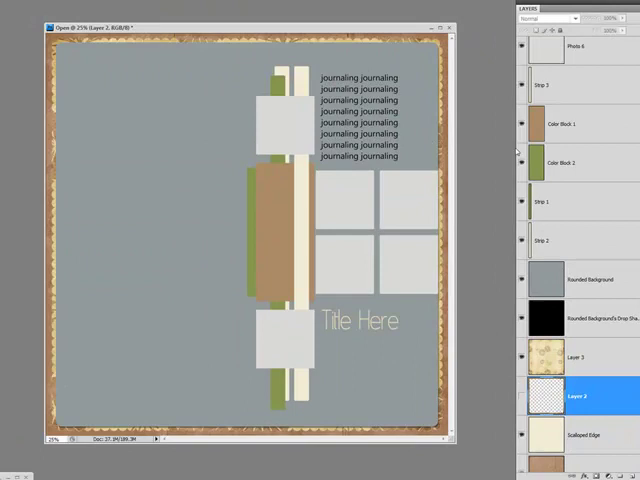
pyautogui.click(520, 396)
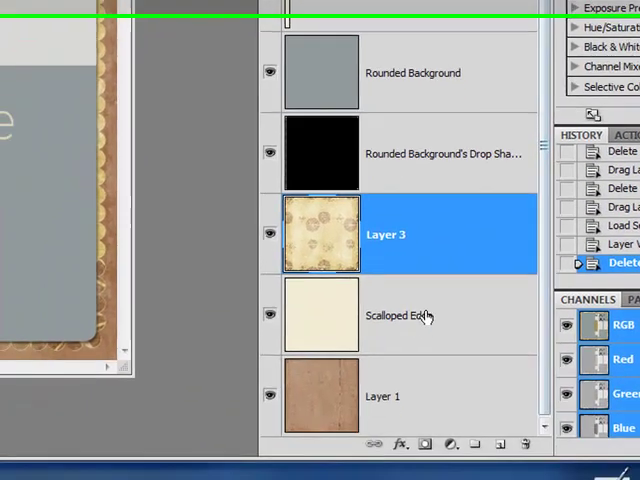
pyautogui.click(404, 316)
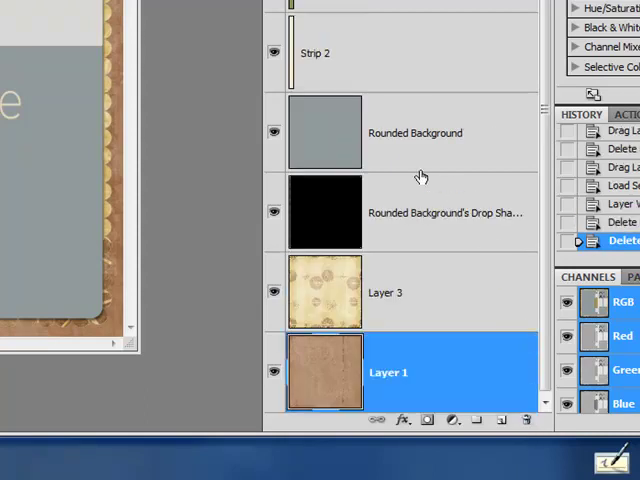
pyautogui.moveTo(288, 136)
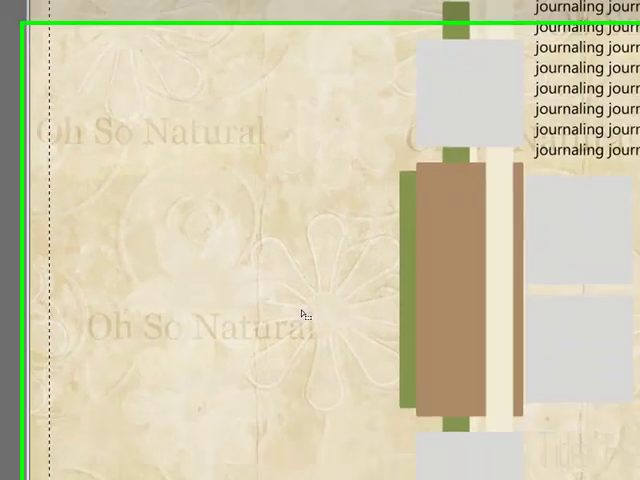
# - Copy the marked piece of cream paper onto its own new Layer 5 via Layer via Copy
pyautogui.rightClick(304, 312)
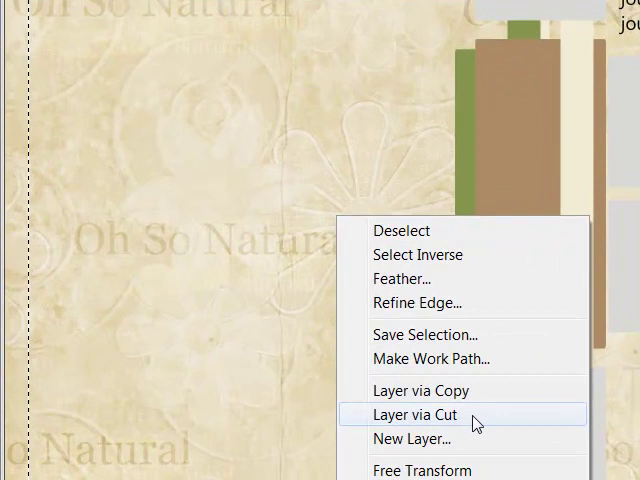
pyautogui.moveTo(484, 400)
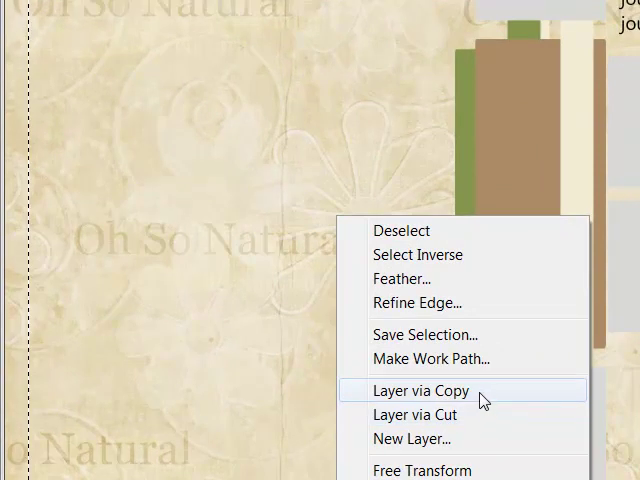
pyautogui.moveTo(488, 402)
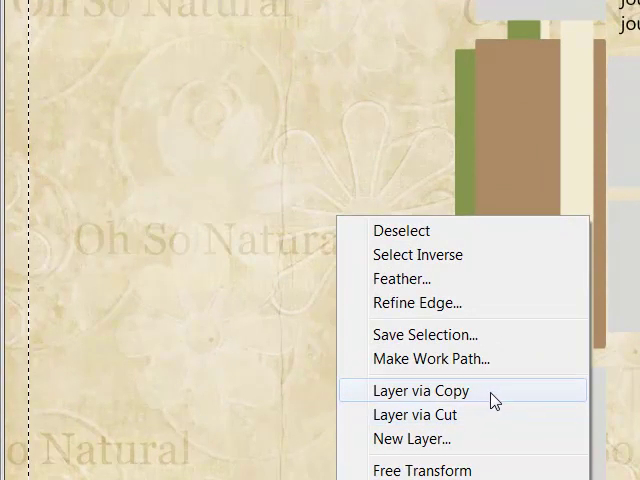
pyautogui.click(418, 390)
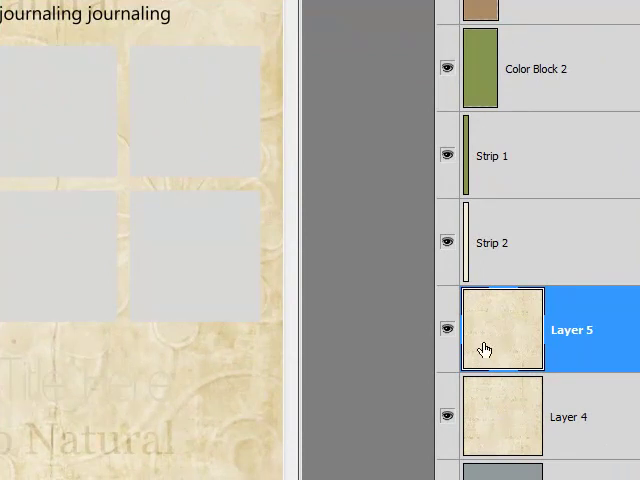
# - Hide Layer 4 and toggle Layer 5's visibility to check the copied piece
pyautogui.click(446, 328)
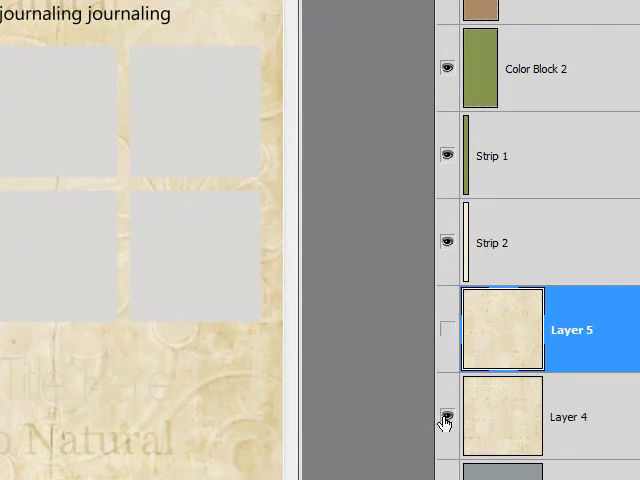
pyautogui.click(446, 416)
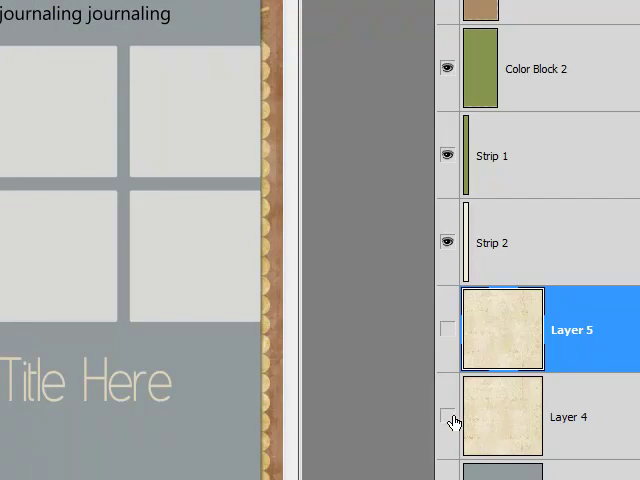
pyautogui.click(448, 330)
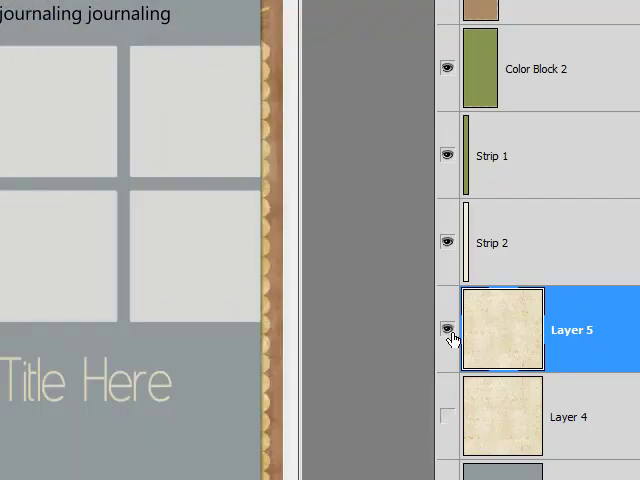
pyautogui.click(446, 328)
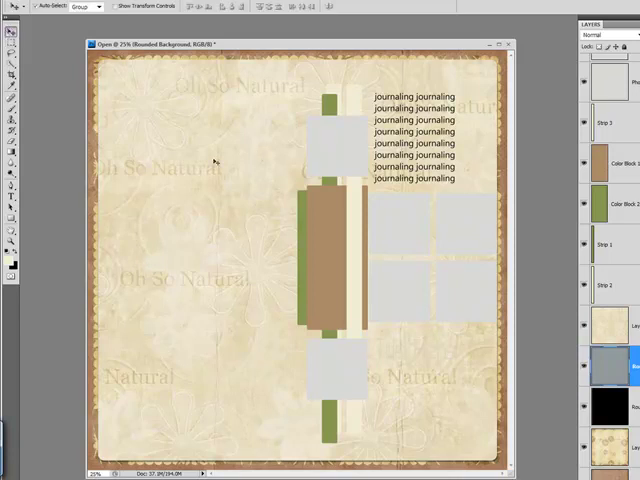
# - Turn the cream paper layer's visibility back on across the whole page
pyautogui.click(604, 324)
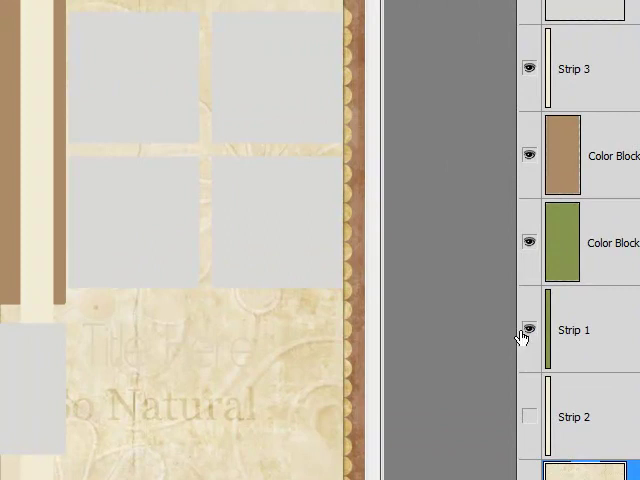
# - Toggle the Strip 1 layer's visibility so the cream paper piece fills the strip
pyautogui.click(530, 416)
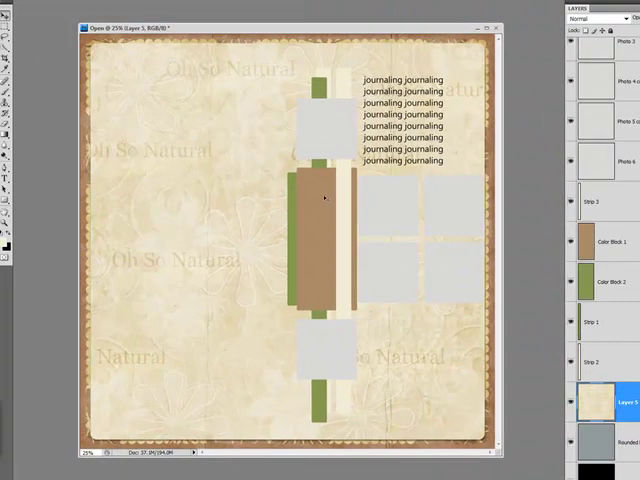
pyautogui.moveTo(342, 104)
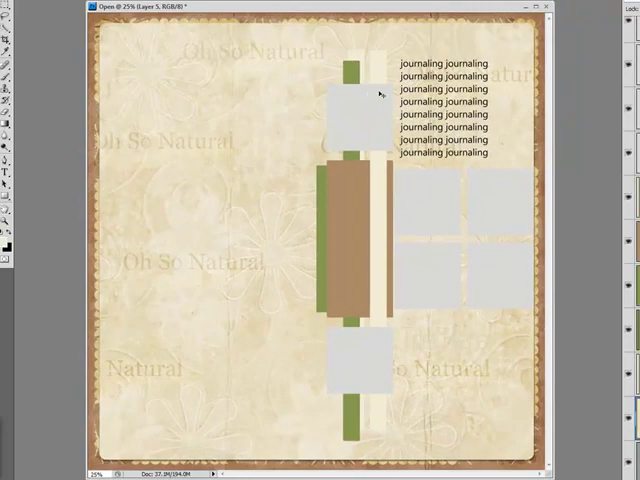
pyautogui.moveTo(324, 428)
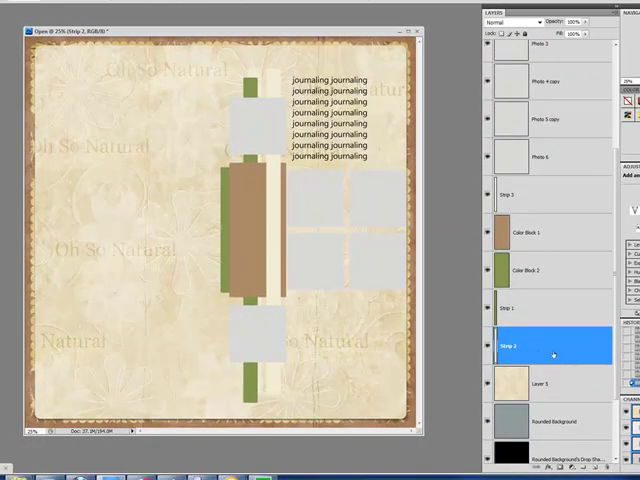
pyautogui.moveTo(328, 202)
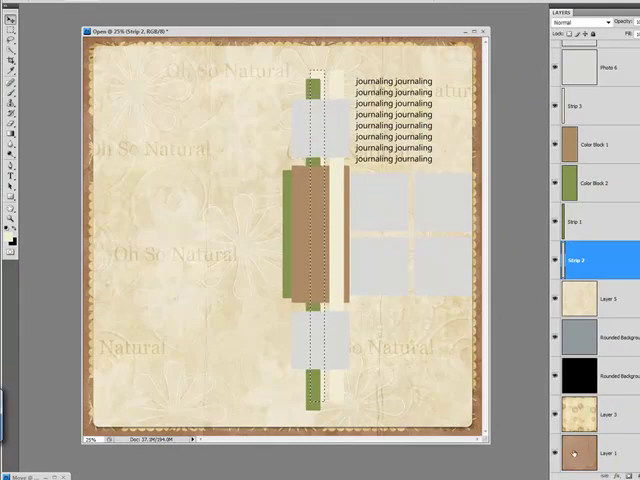
# - Copy a marked paper area onto a new layer and pick the Layer 5 paper layer
pyautogui.click(600, 452)
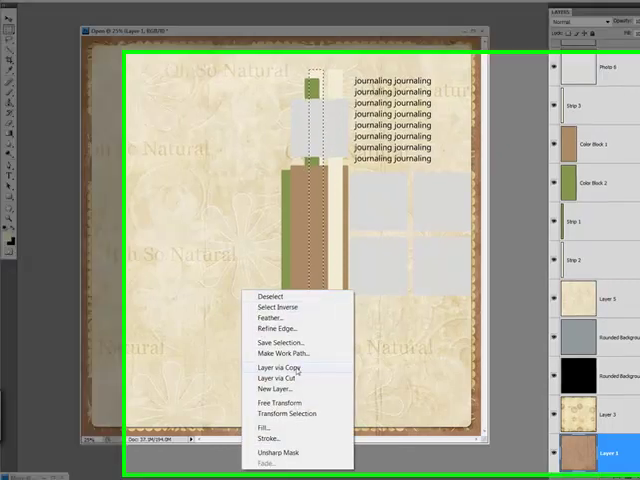
pyautogui.click(278, 368)
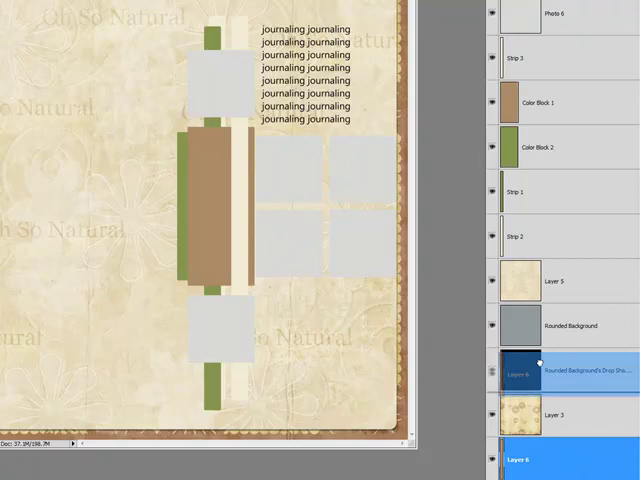
pyautogui.click(564, 192)
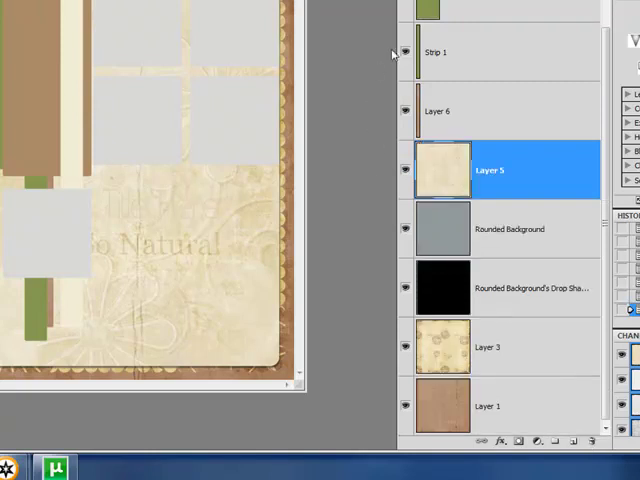
pyautogui.click(404, 52)
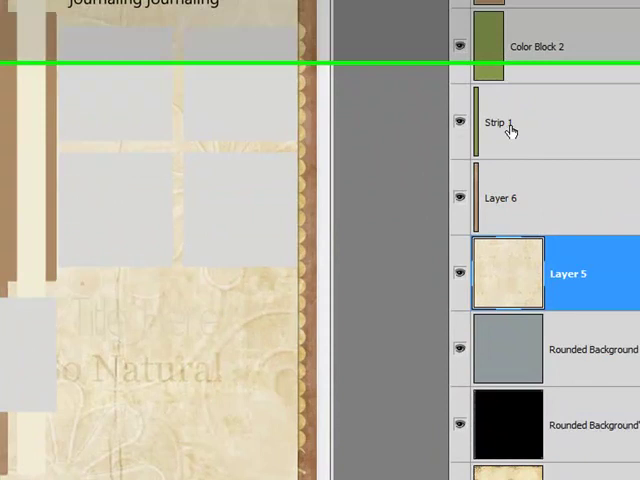
# - With Strip 3 selected, copy the selected cream paper area to another new layer
pyautogui.click(496, 122)
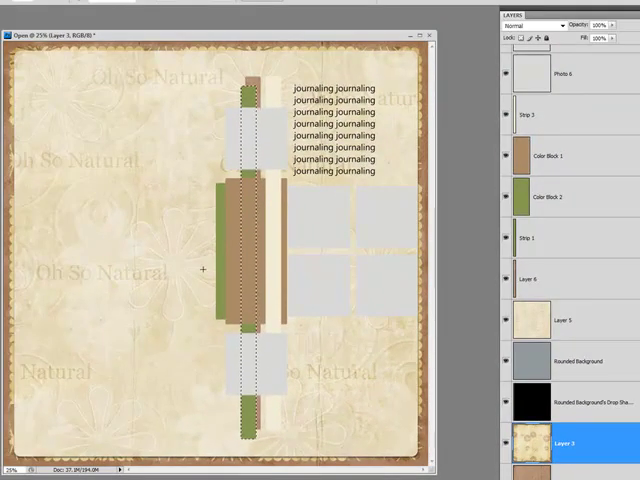
pyautogui.rightClick(204, 268)
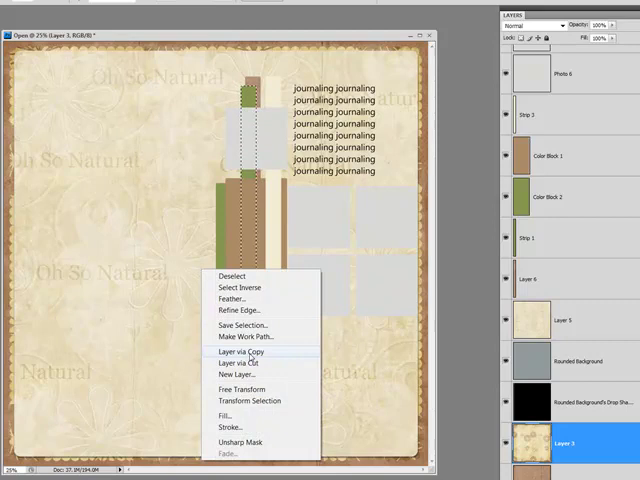
pyautogui.click(240, 352)
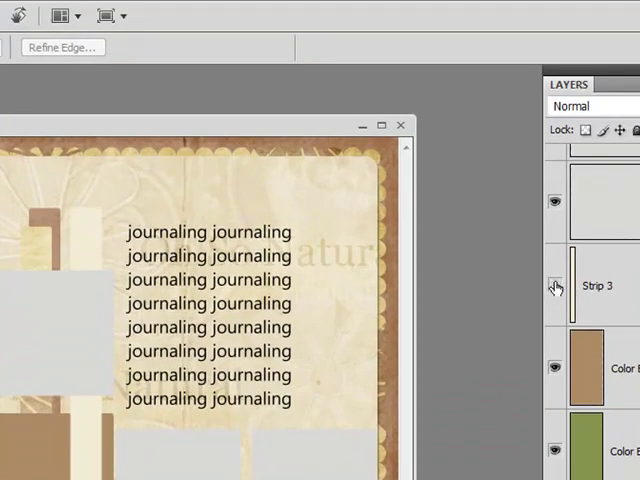
# - Merge Layer 8 copy down into Layer 8, leaving one torn-edge strip layer
pyautogui.click(556, 284)
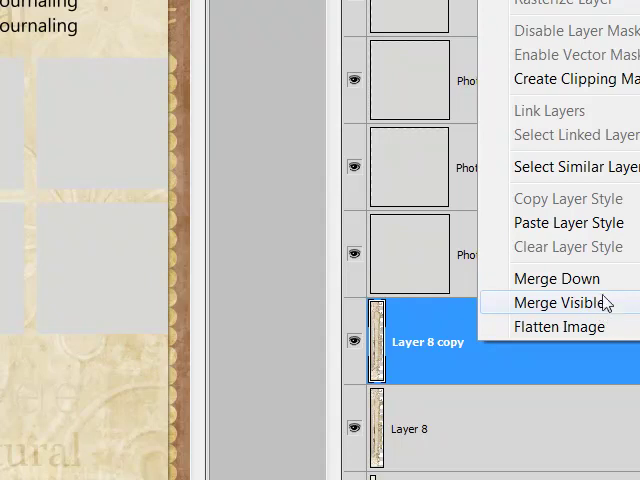
pyautogui.moveTo(596, 284)
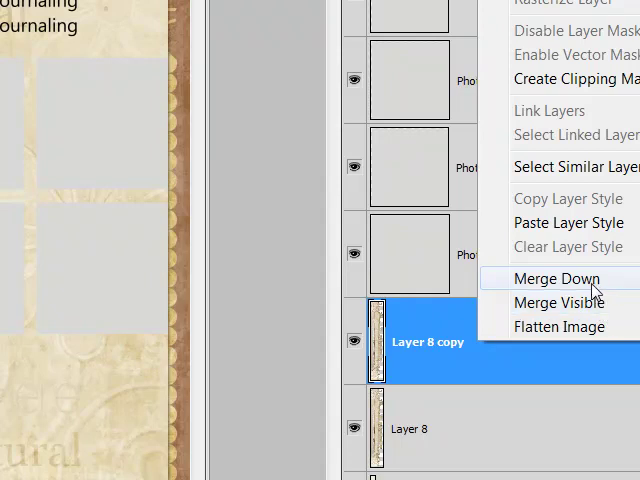
pyautogui.click(556, 280)
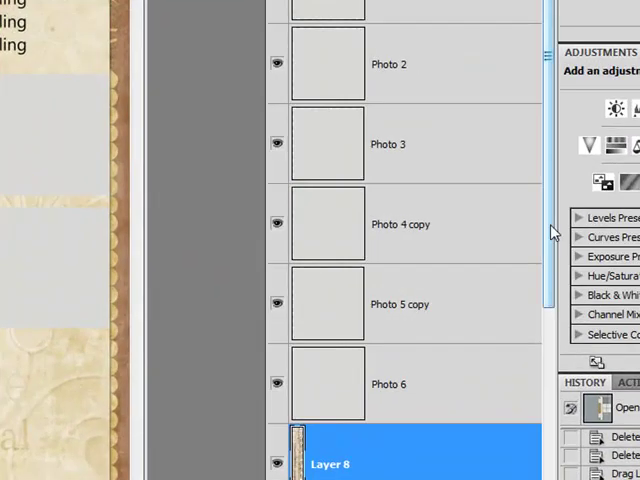
# - Copy the blue paper (Layer 9) into the Color Block 1 shape via Layer via Copy
pyautogui.scroll(-3)
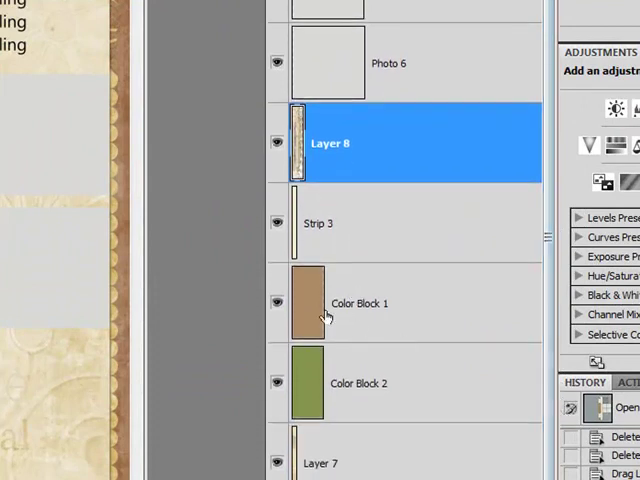
pyautogui.click(276, 304)
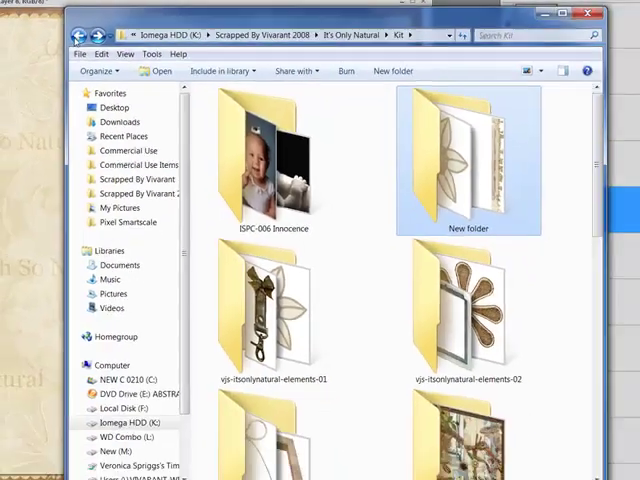
pyautogui.scroll(-3)
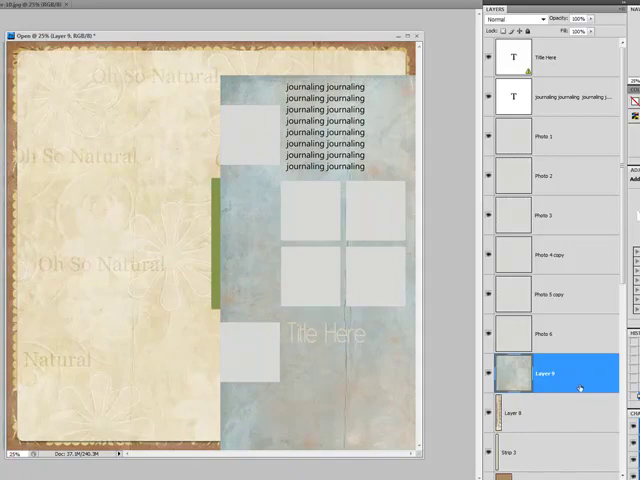
pyautogui.scroll(-3)
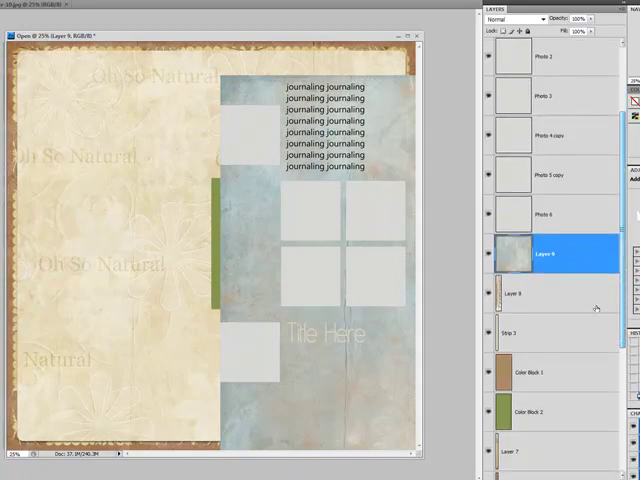
pyautogui.click(556, 356)
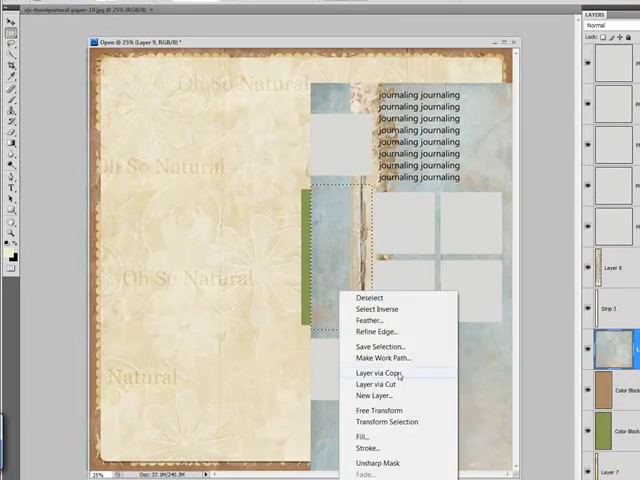
pyautogui.click(372, 372)
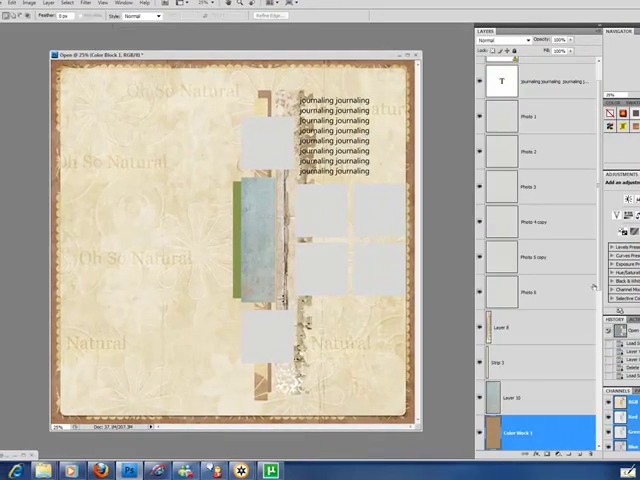
# - Fill Color Block 2 with the brown patterned paper beside the blue strip
pyautogui.scroll(-3)
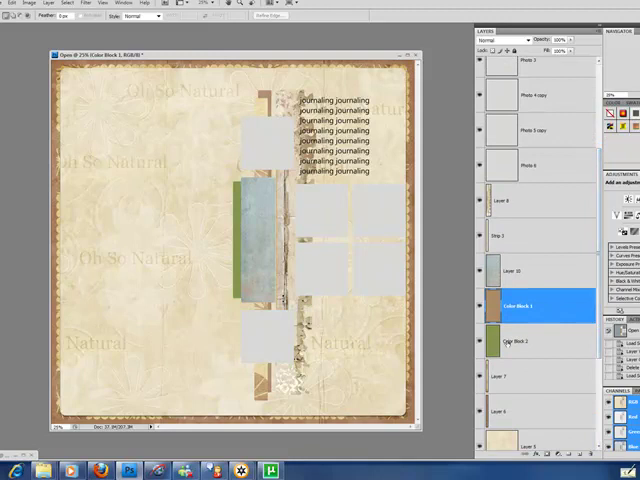
pyautogui.click(540, 340)
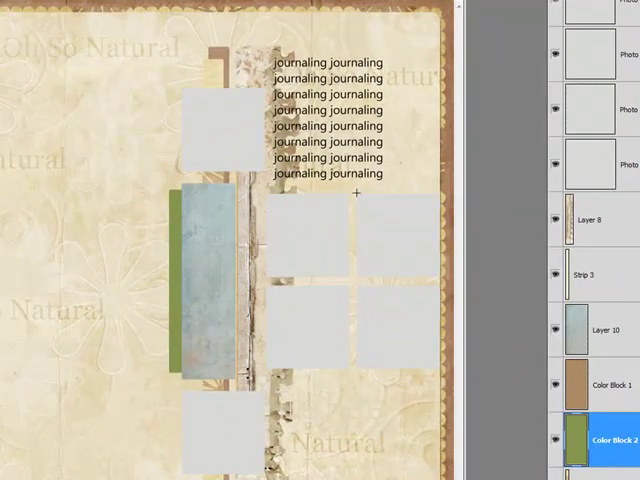
pyautogui.moveTo(166, 228)
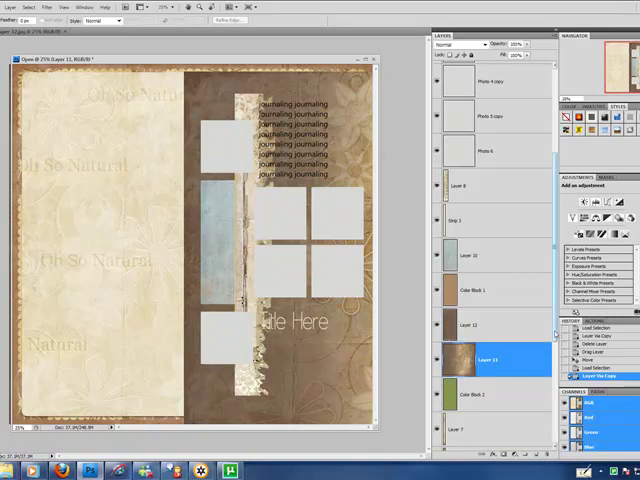
pyautogui.scroll(-3)
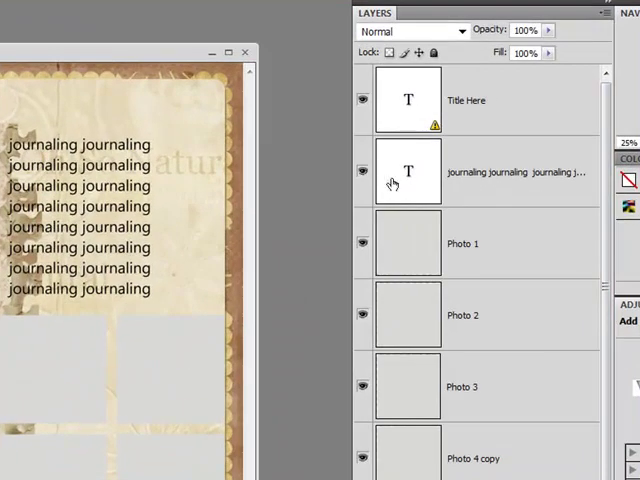
# - Hide the Title Here and journaling placeholder text layers
pyautogui.click(362, 172)
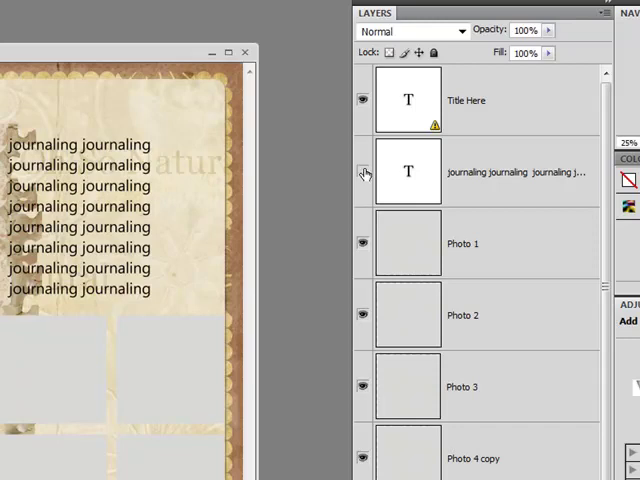
pyautogui.click(362, 172)
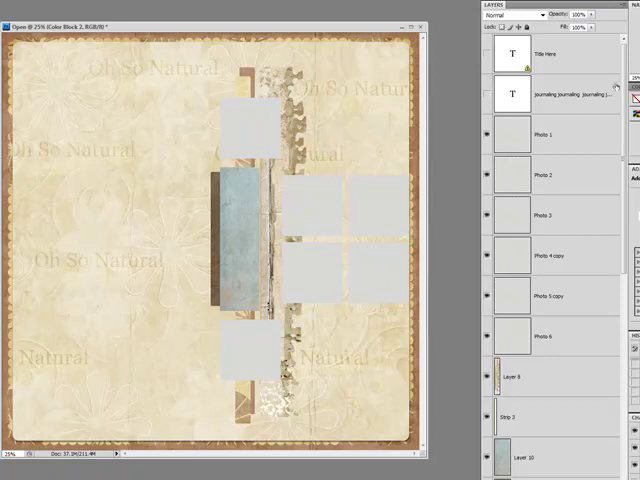
pyautogui.scroll(-3)
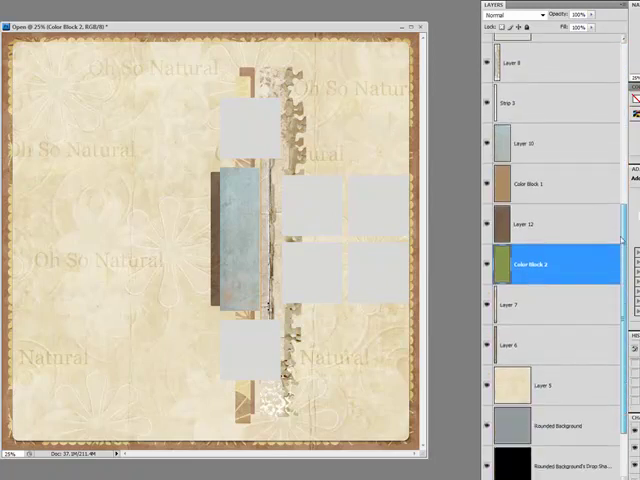
pyautogui.moveTo(228, 196)
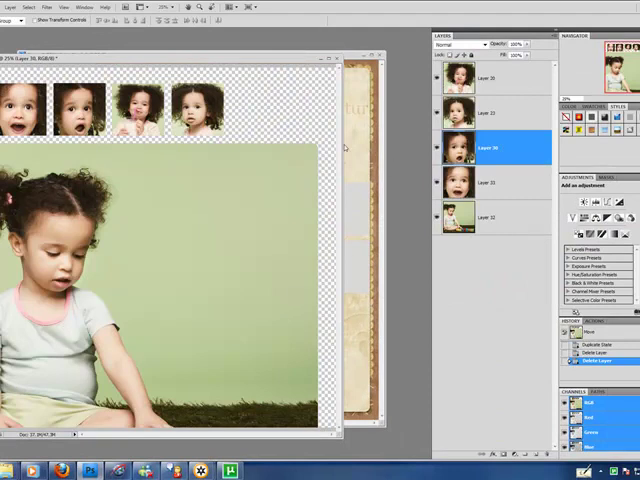
pyautogui.moveTo(240, 168)
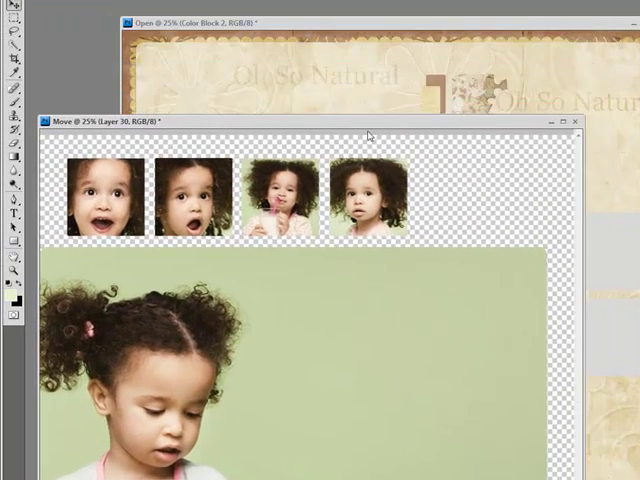
# - Bring the scrapbook page back in front of the newly opened child photos document
pyautogui.moveTo(310, 122); pyautogui.dragTo(310, 222)
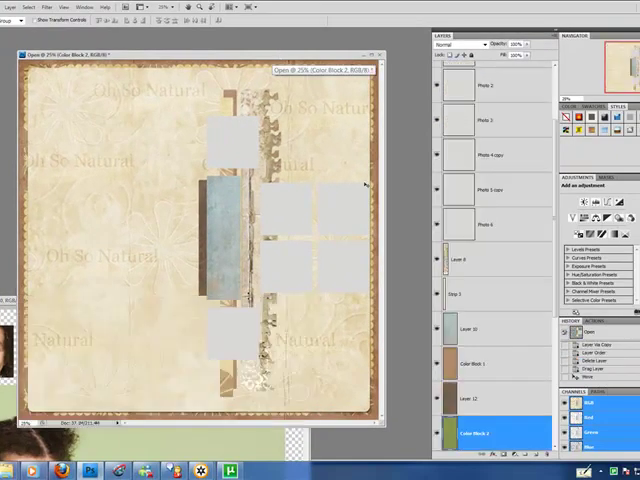
pyautogui.moveTo(44, 296)
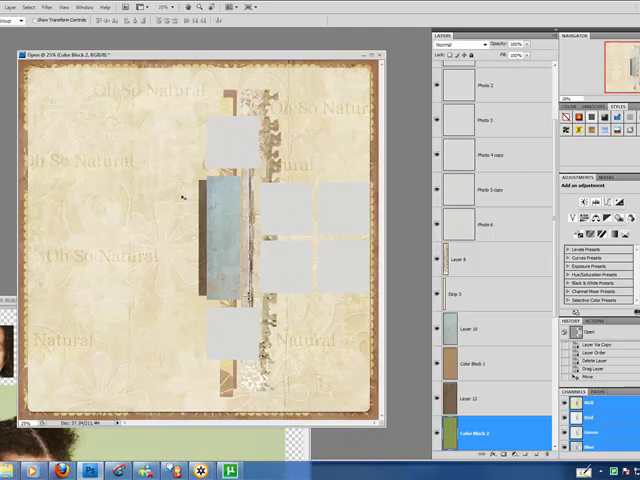
pyautogui.moveTo(140, 396)
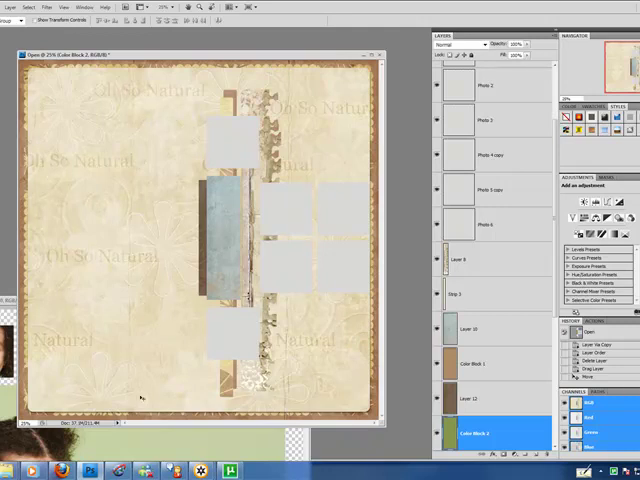